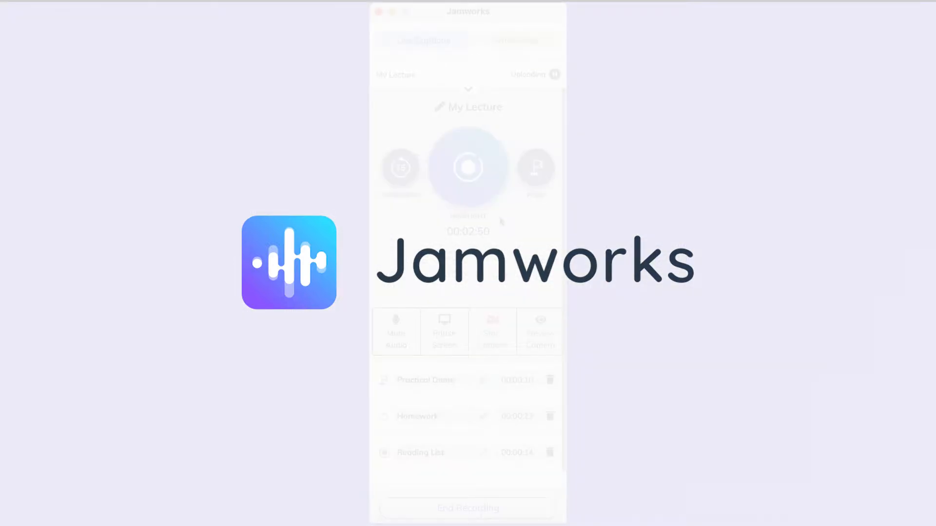
Step: Highlight the current lecture moment and open the new highlight entry for renaming
click(468, 167)
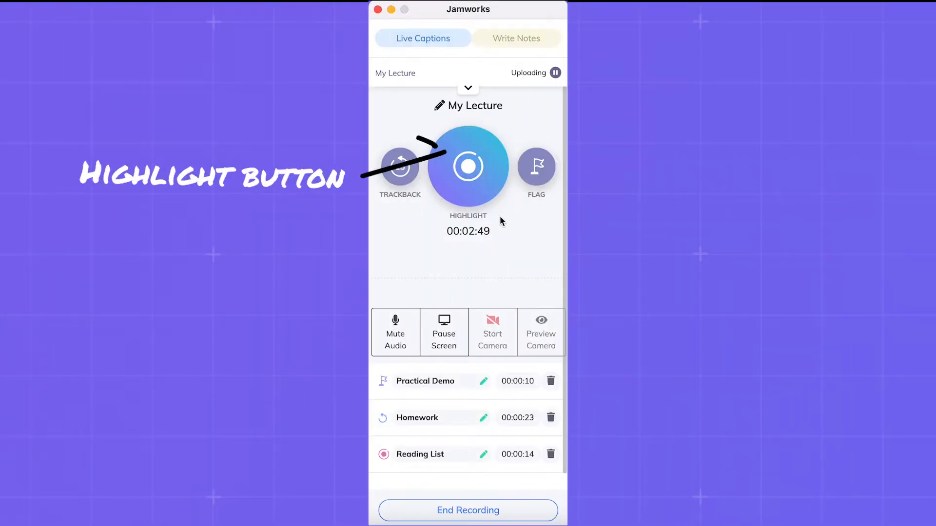
click(468, 166)
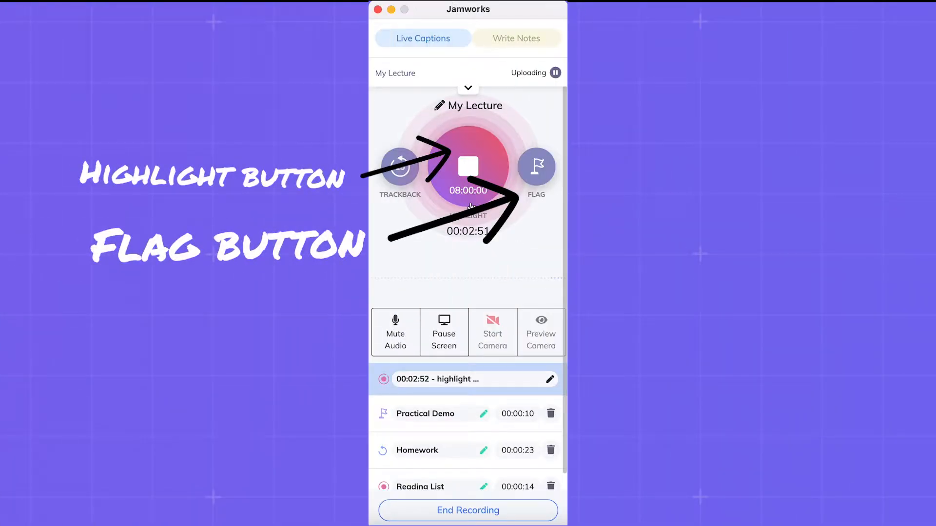
click(550, 379)
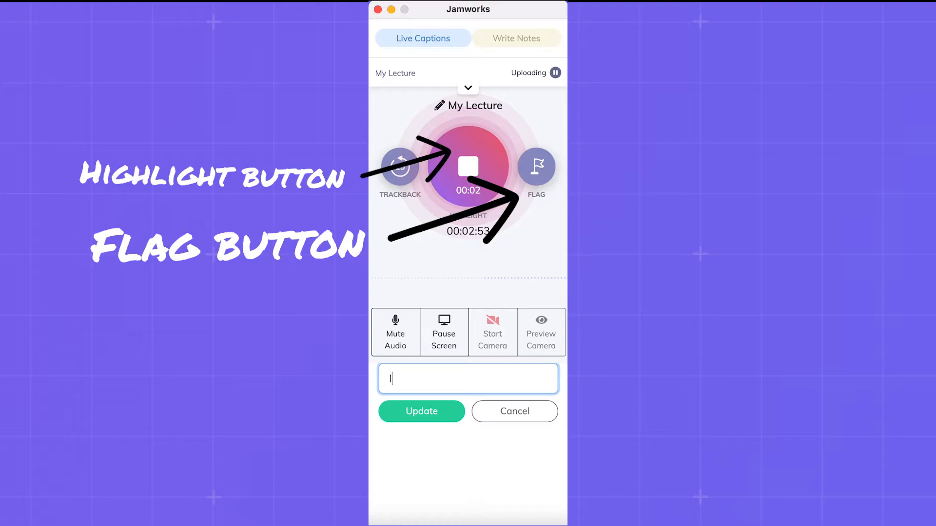
Step: Start a Homework note reading 'I need to start t'
click(516, 39)
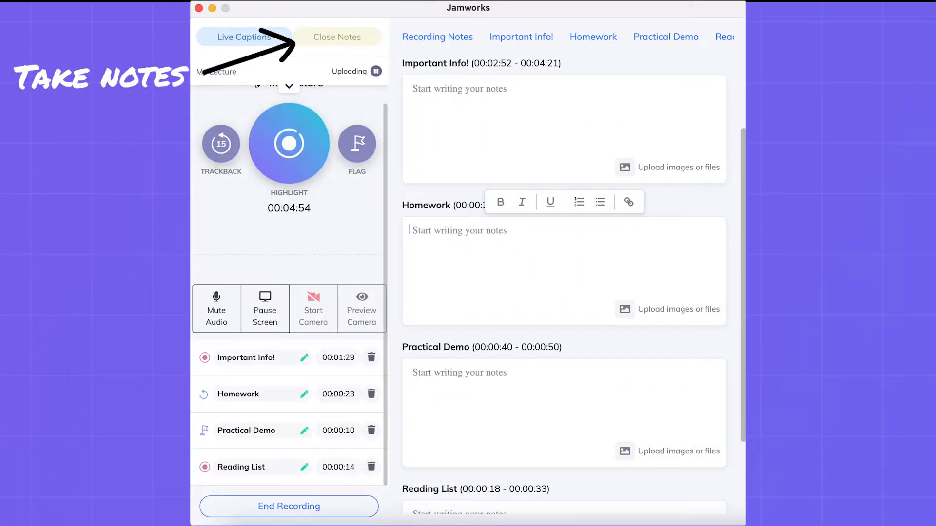
text(I need to start t)
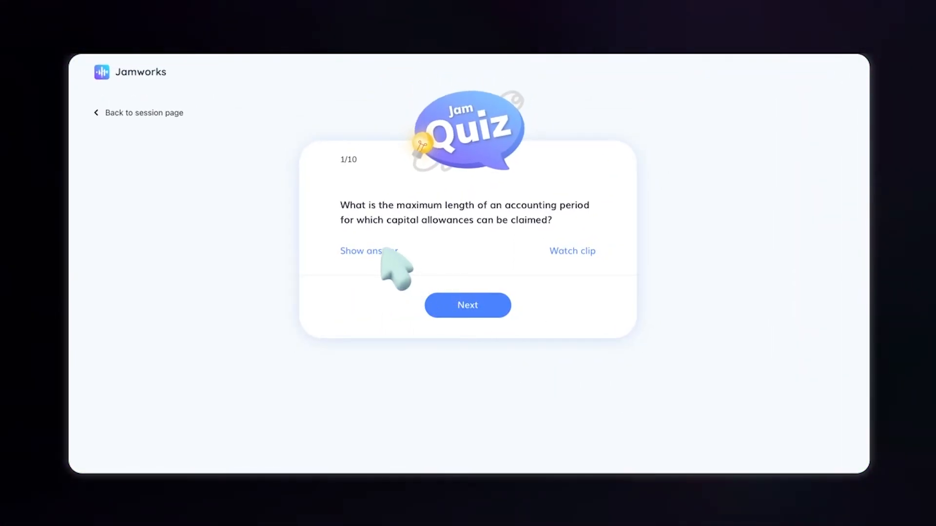
Step: Reveal the first quiz answer, 18 months, and play its capital allowances lecture clip
click(369, 250)
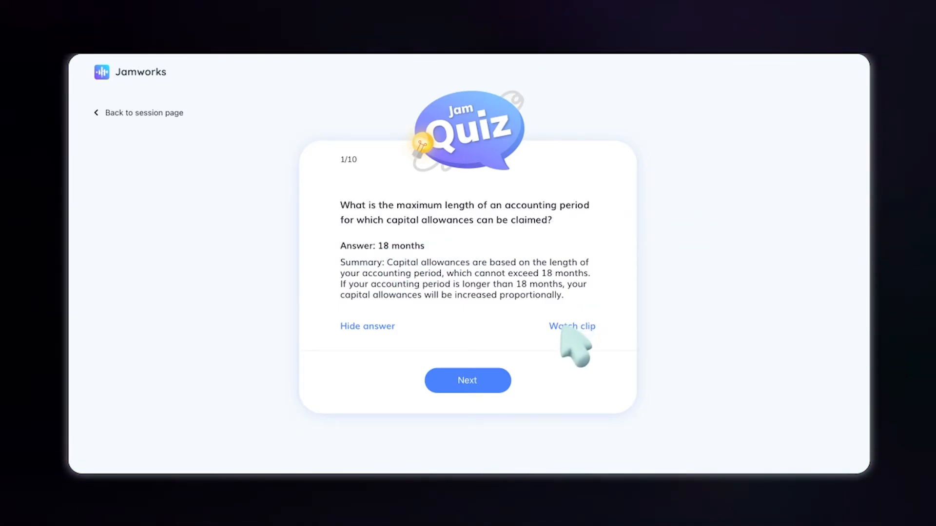
click(571, 326)
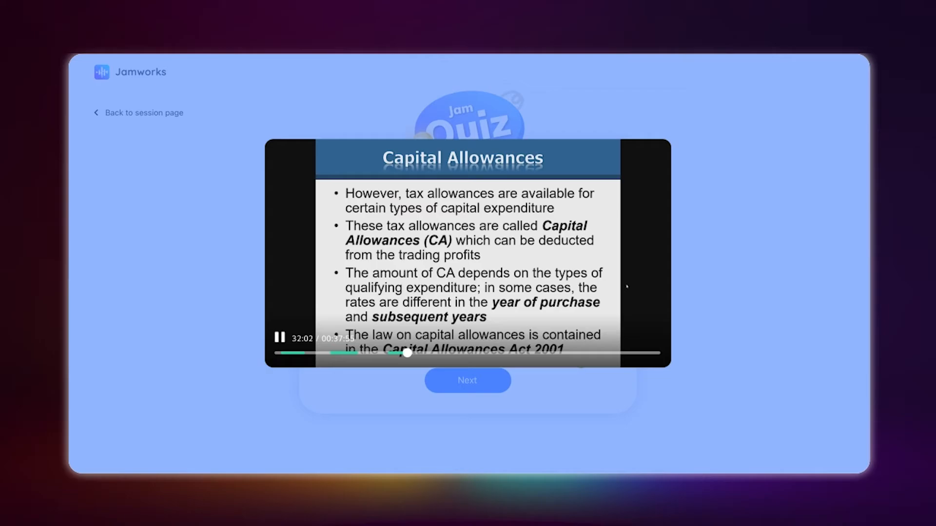